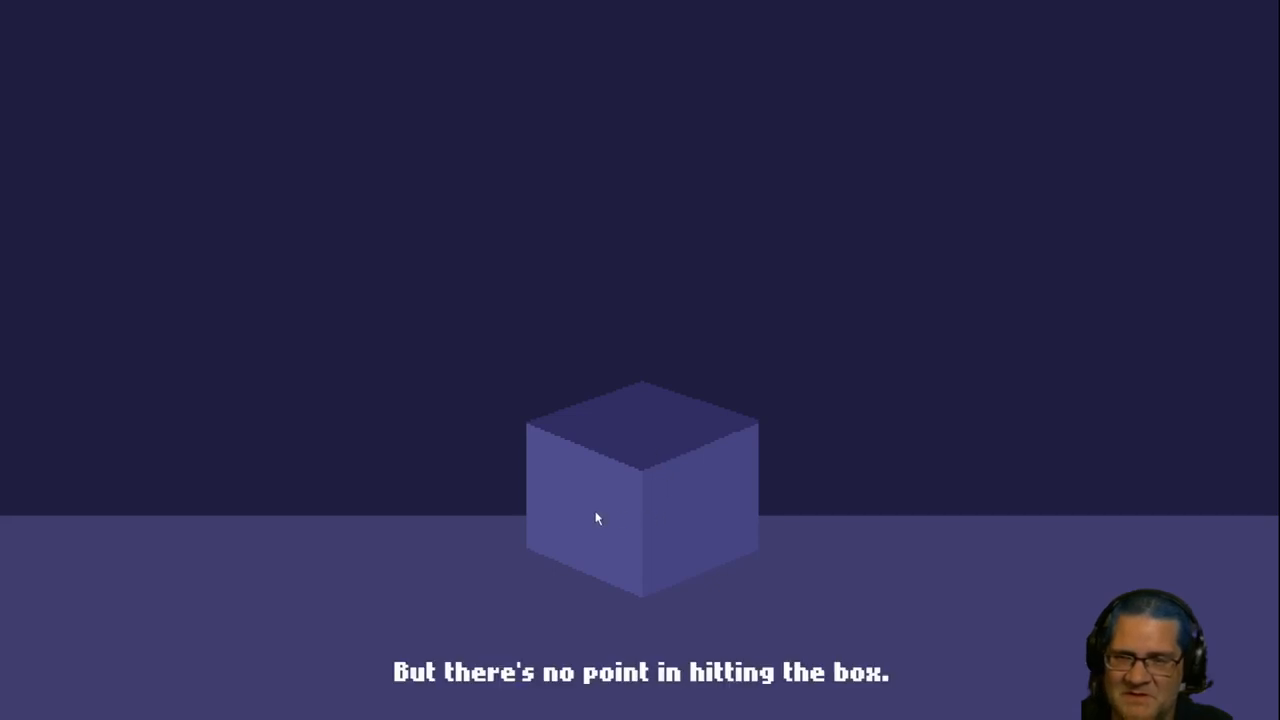
pyautogui.moveTo(820, 512)
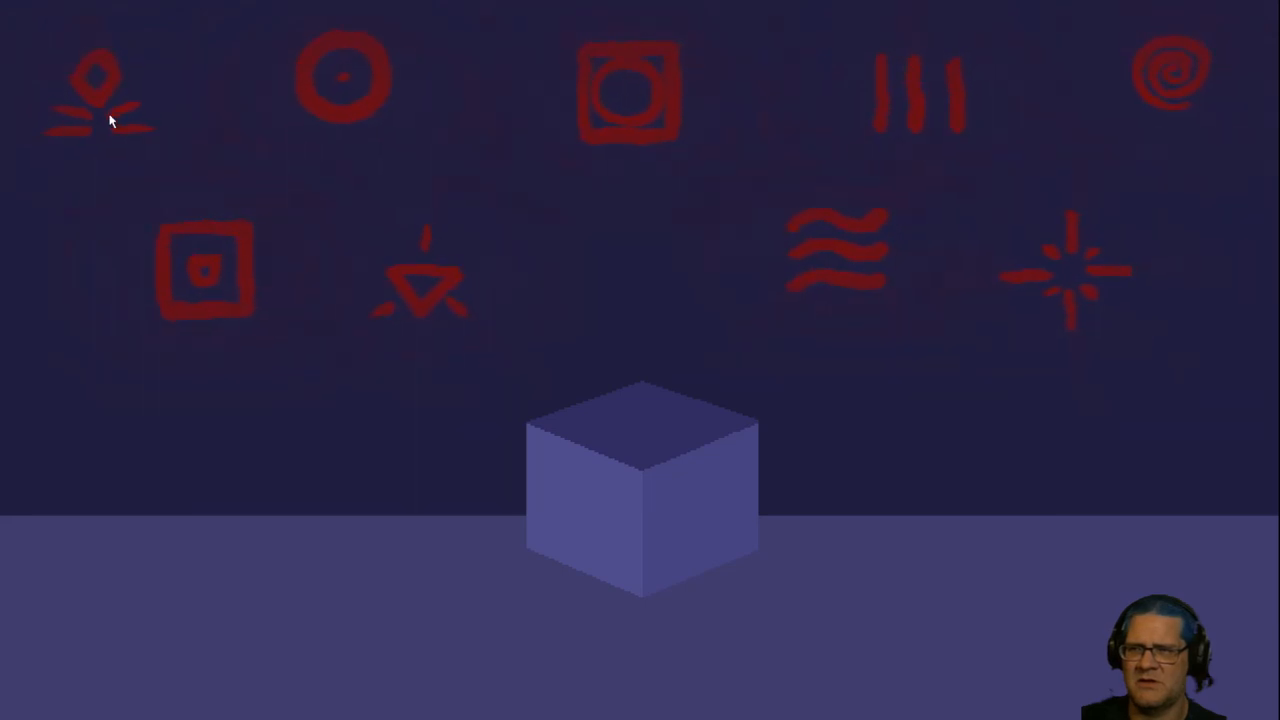
# Step: Light the first rune of the formula and probe two more rune tiles
pyautogui.click(96, 90)
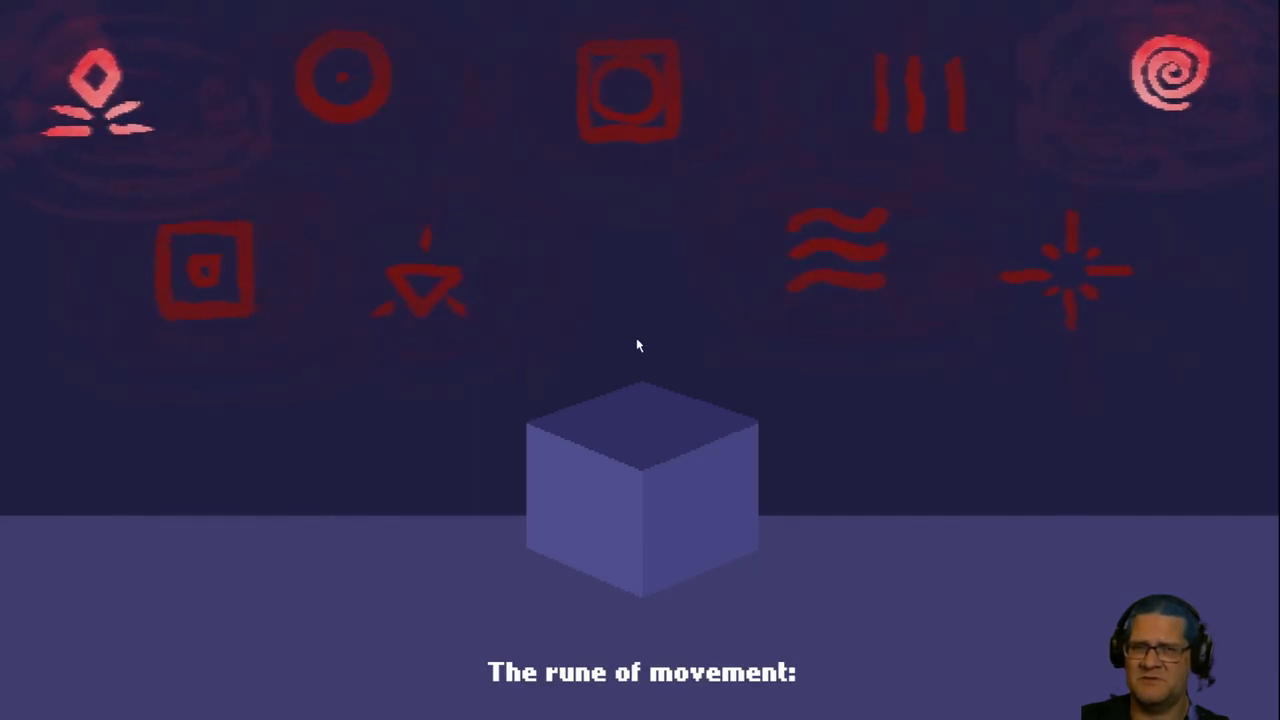
pyautogui.click(628, 90)
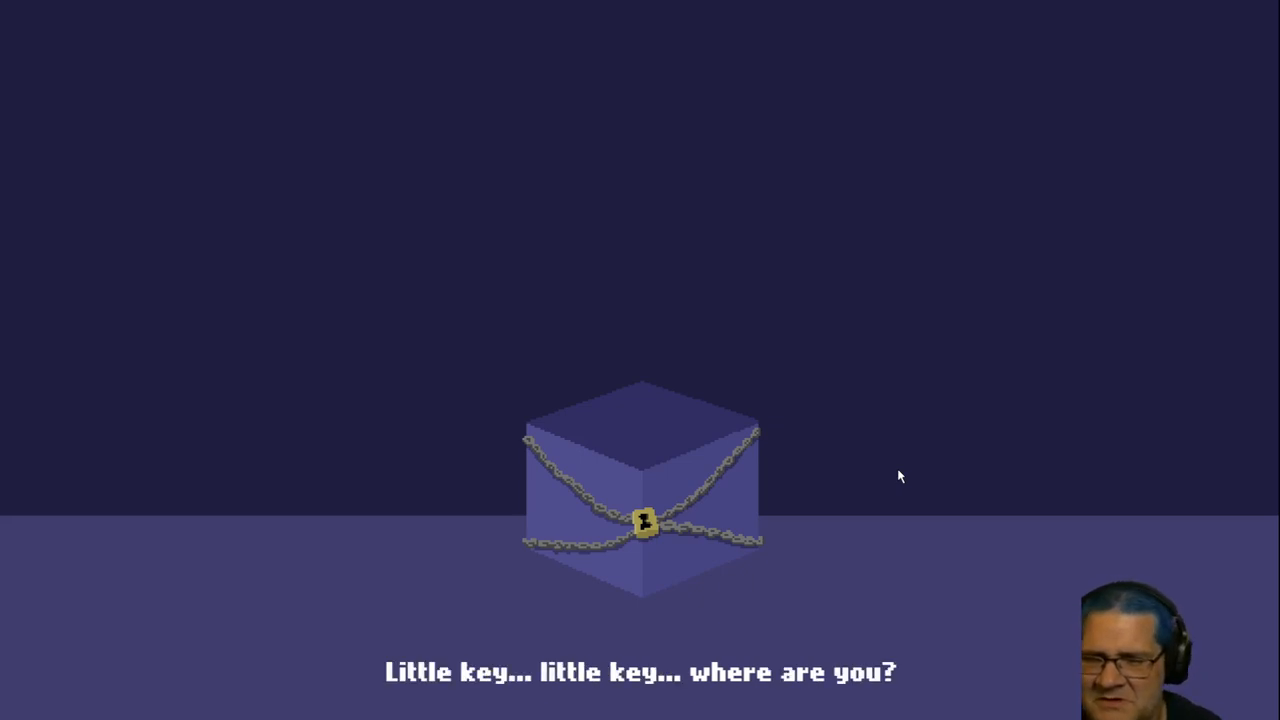
pyautogui.moveTo(888, 480)
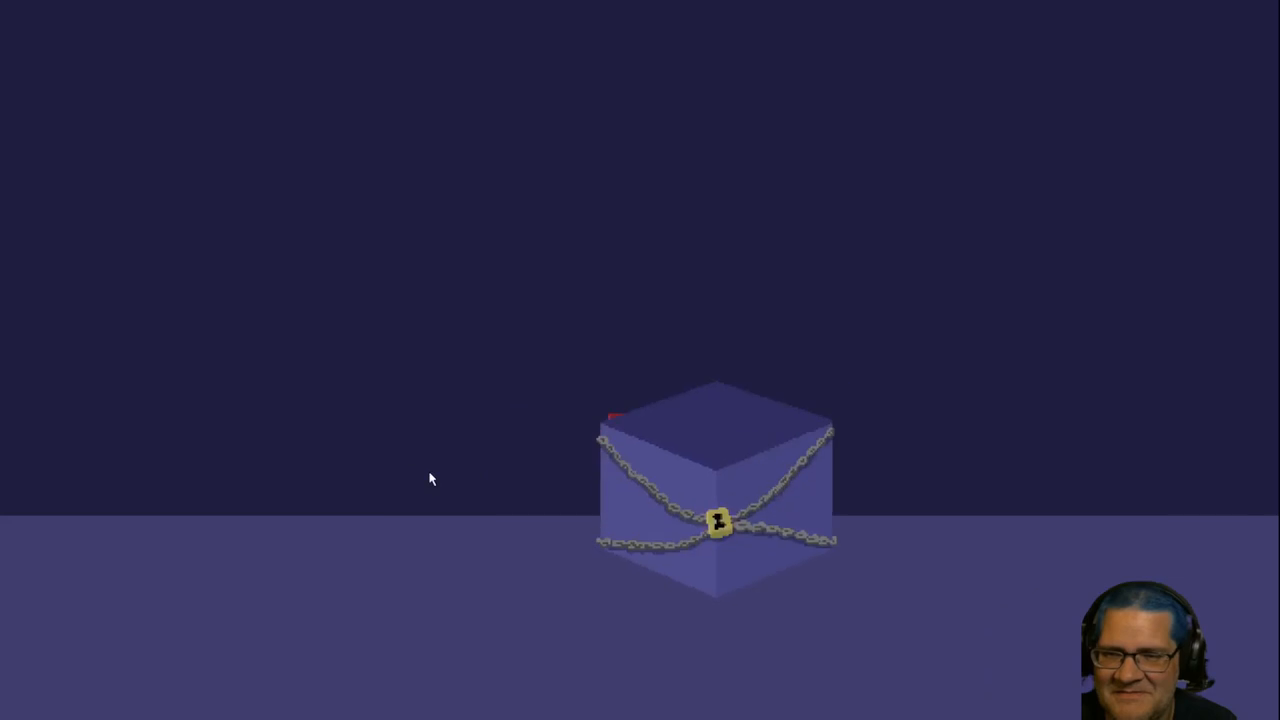
pyautogui.click(716, 524)
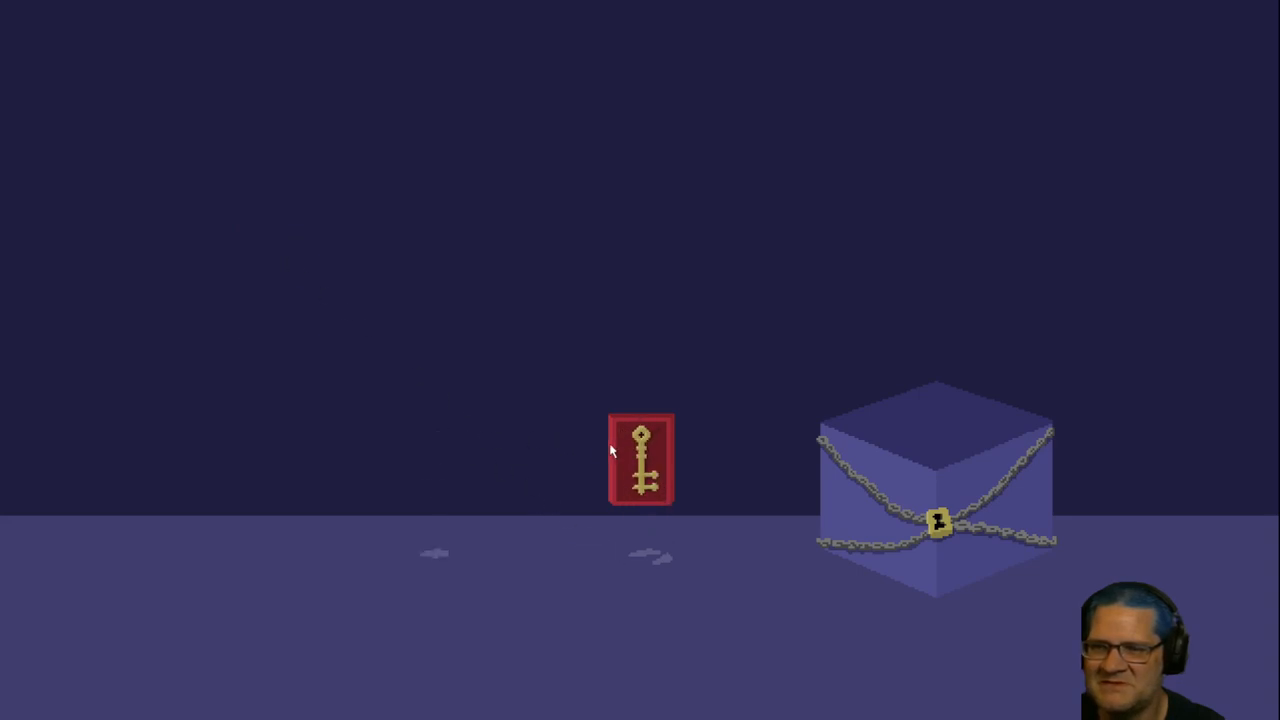
pyautogui.moveTo(916, 176)
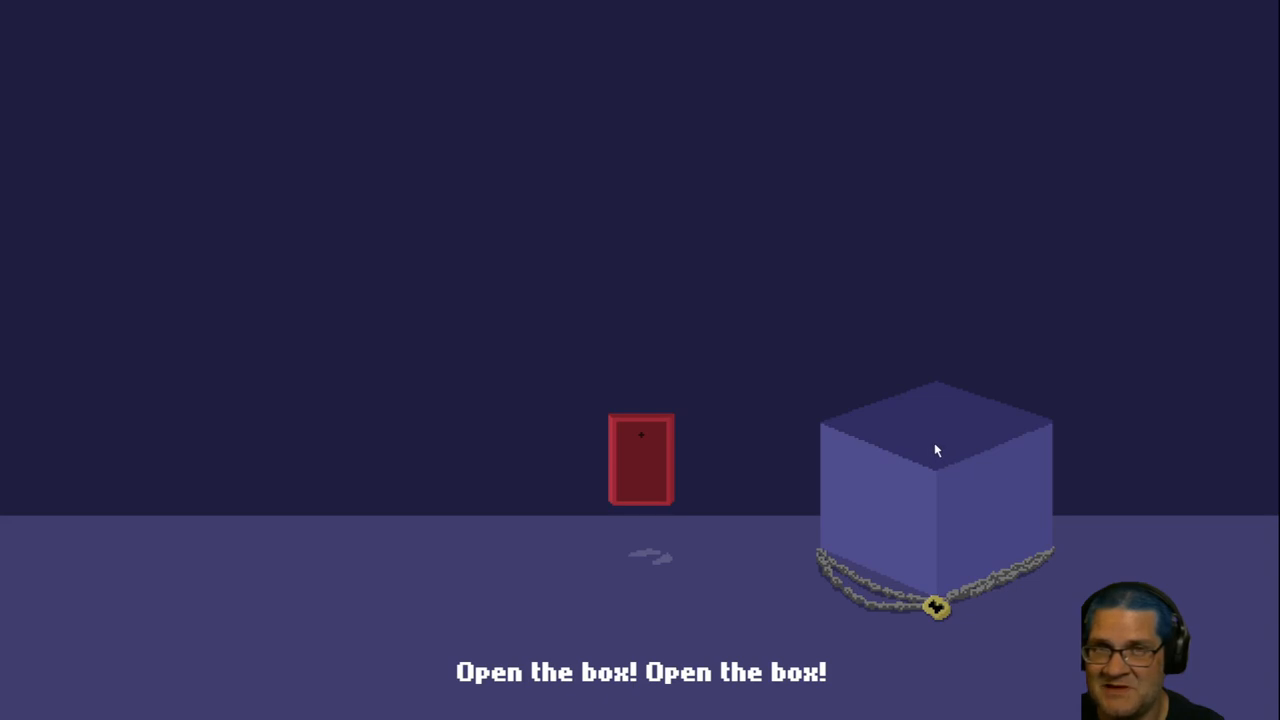
pyautogui.moveTo(940, 450)
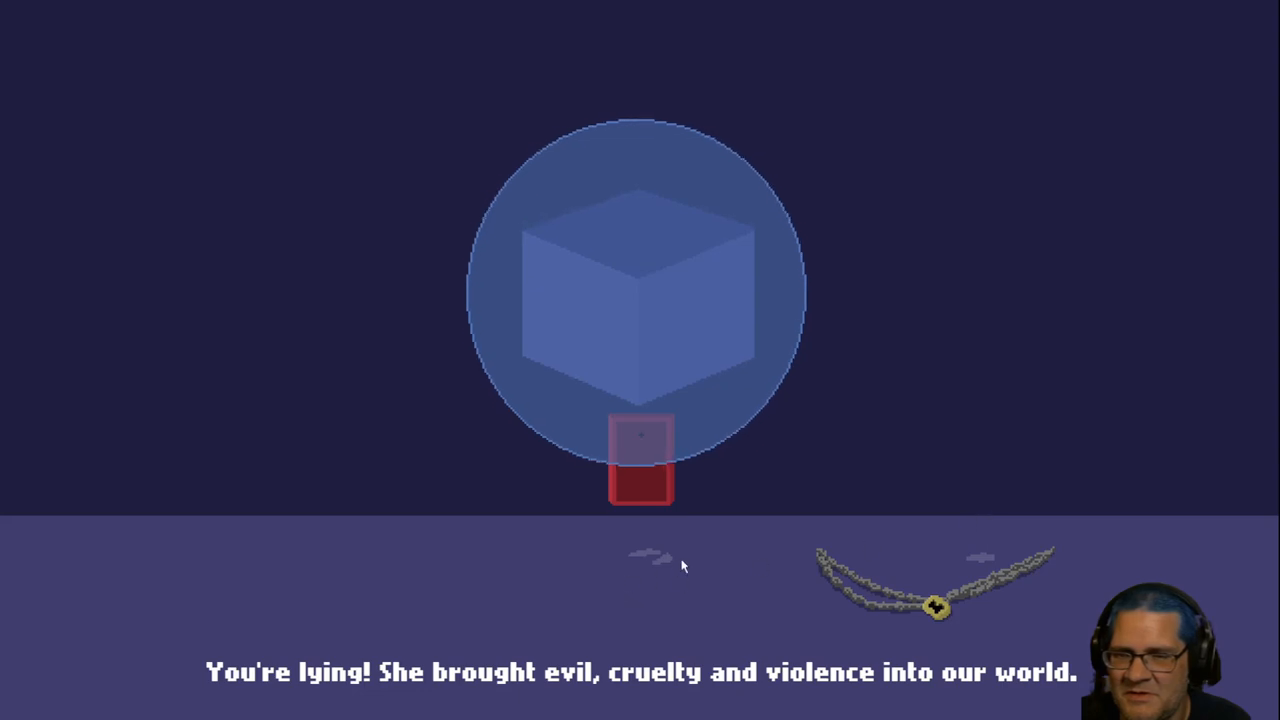
pyautogui.moveTo(950, 172)
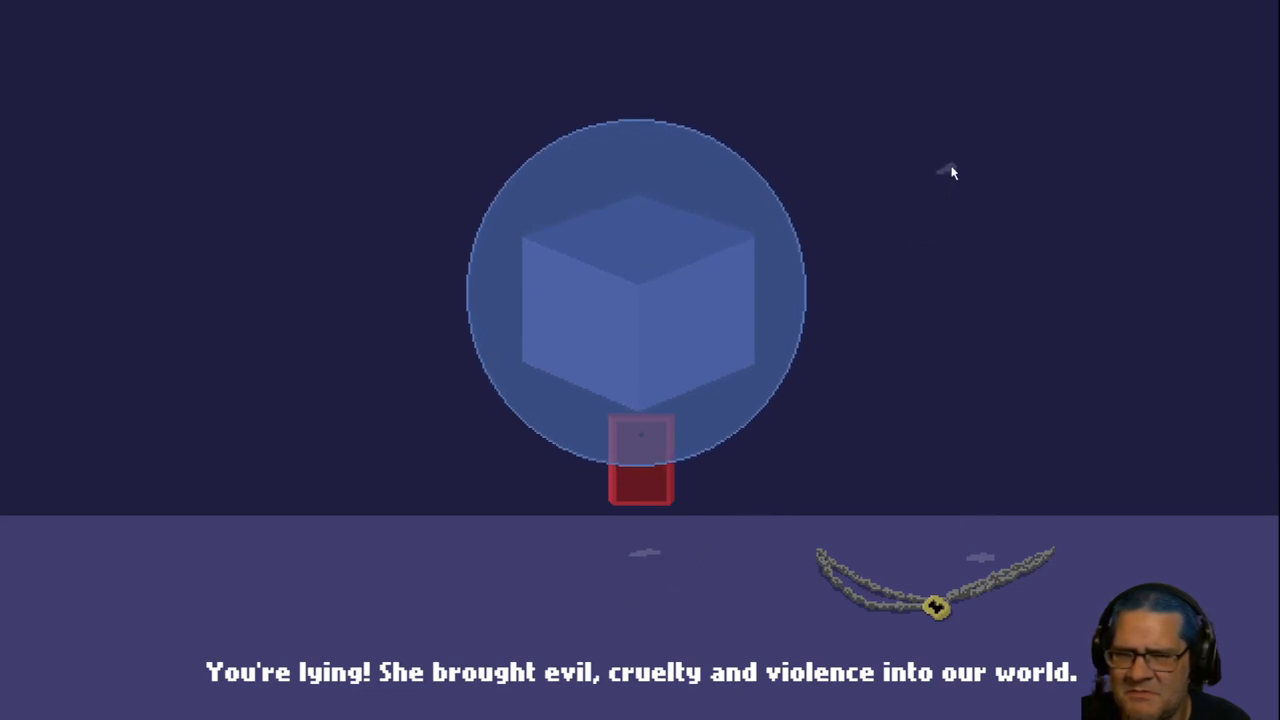
pyautogui.moveTo(892, 336)
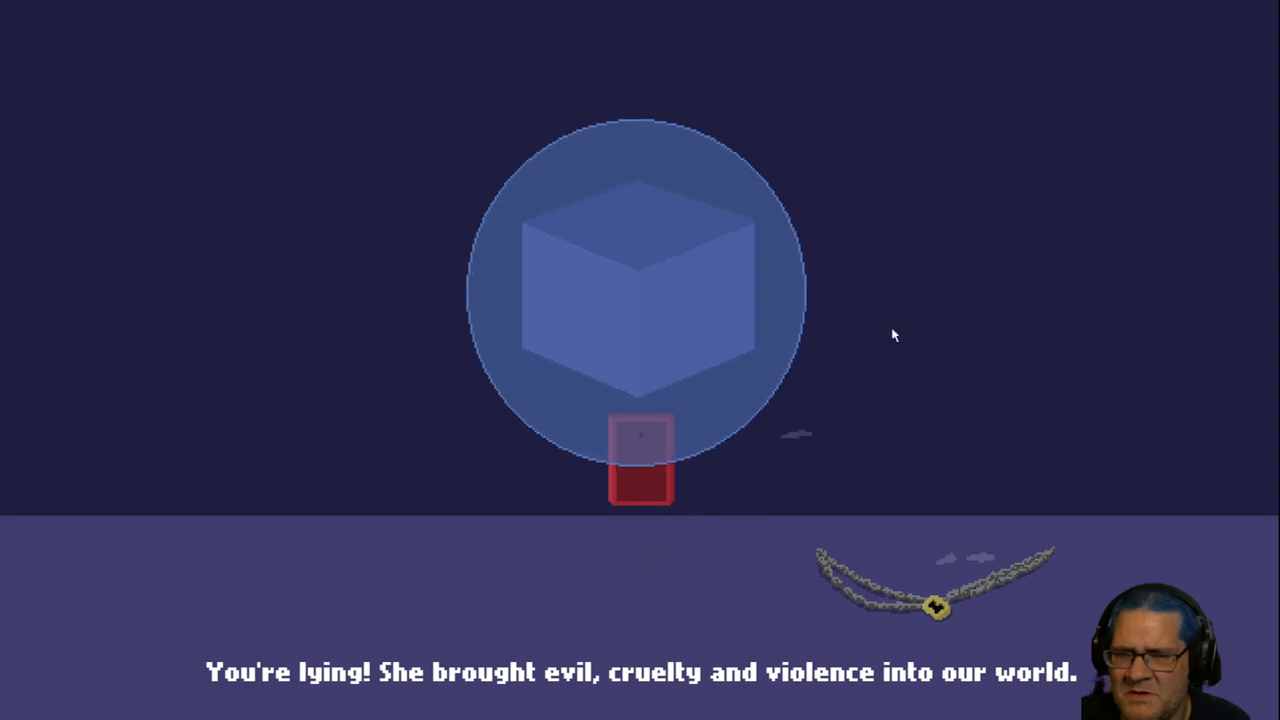
pyautogui.moveTo(968, 236)
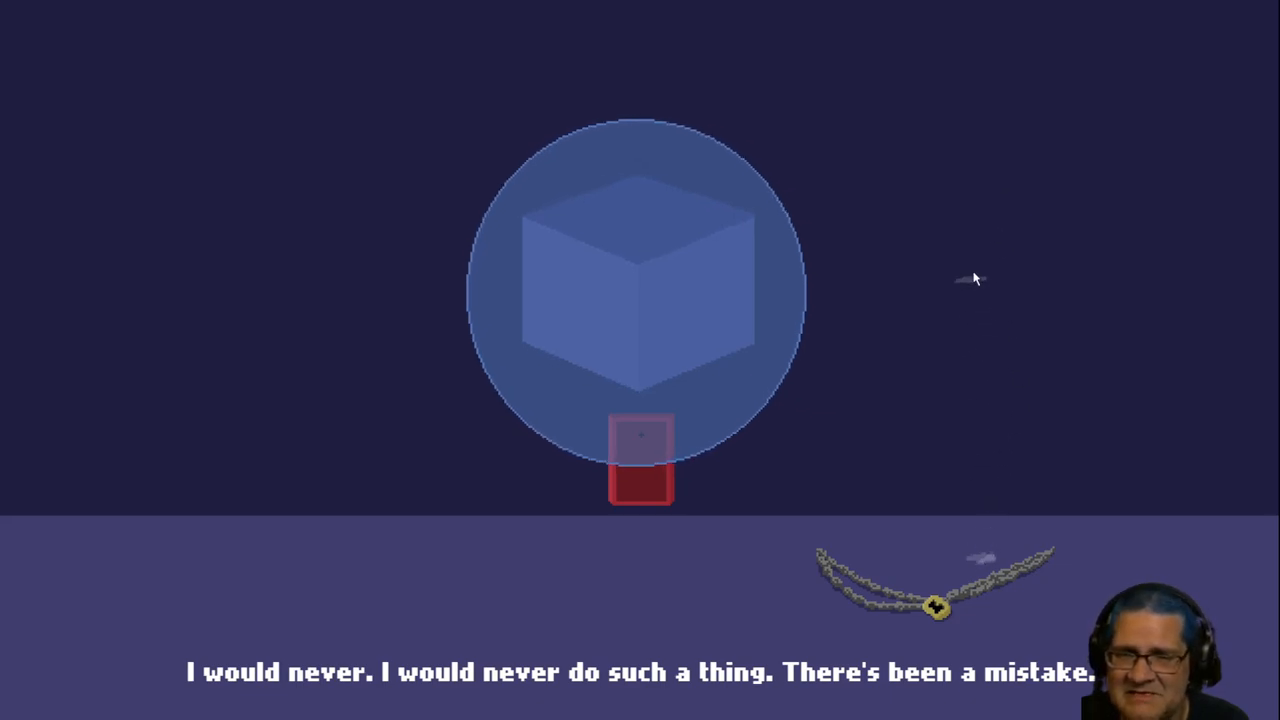
pyautogui.moveTo(940, 400)
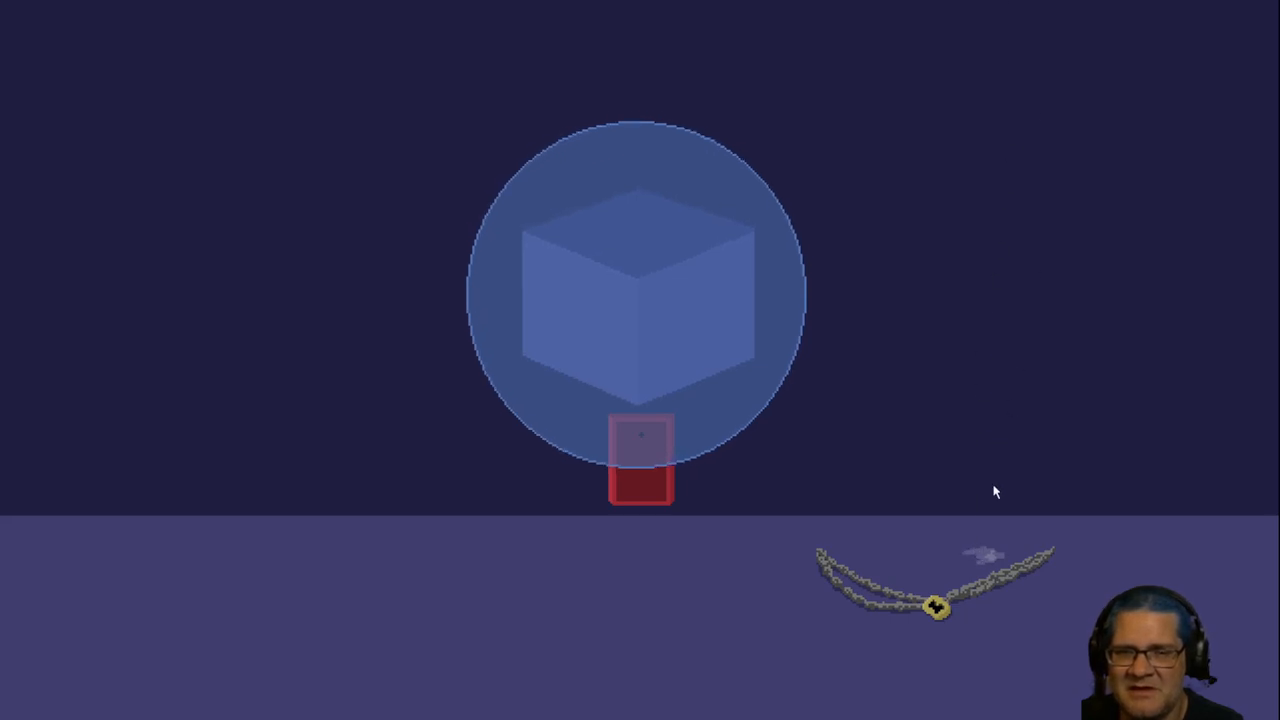
pyautogui.moveTo(610, 50)
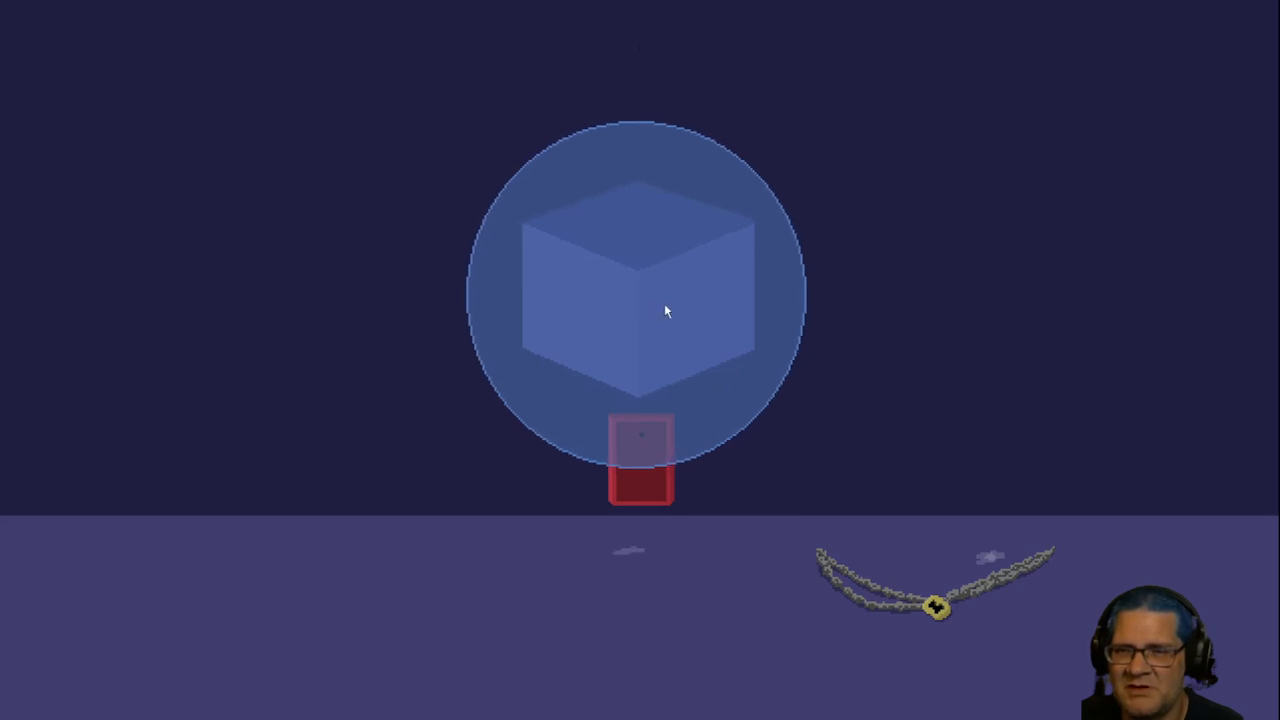
pyautogui.moveTo(938, 616)
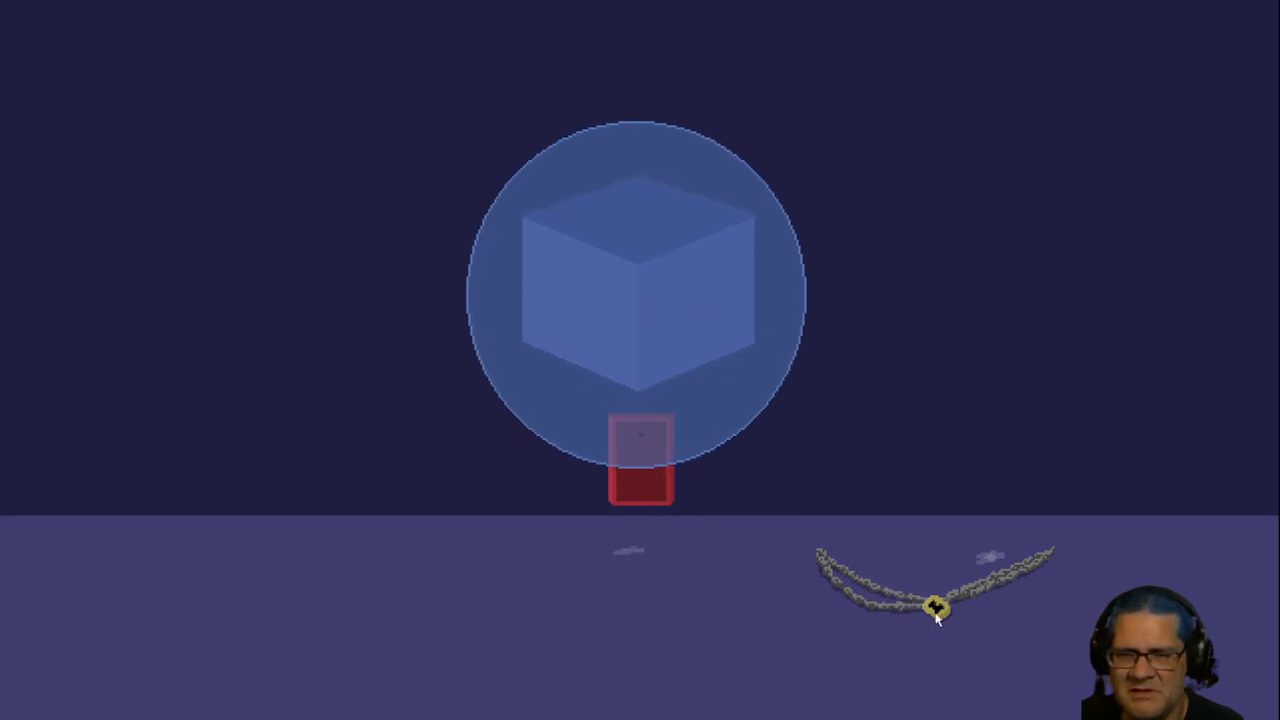
pyautogui.moveTo(844, 258)
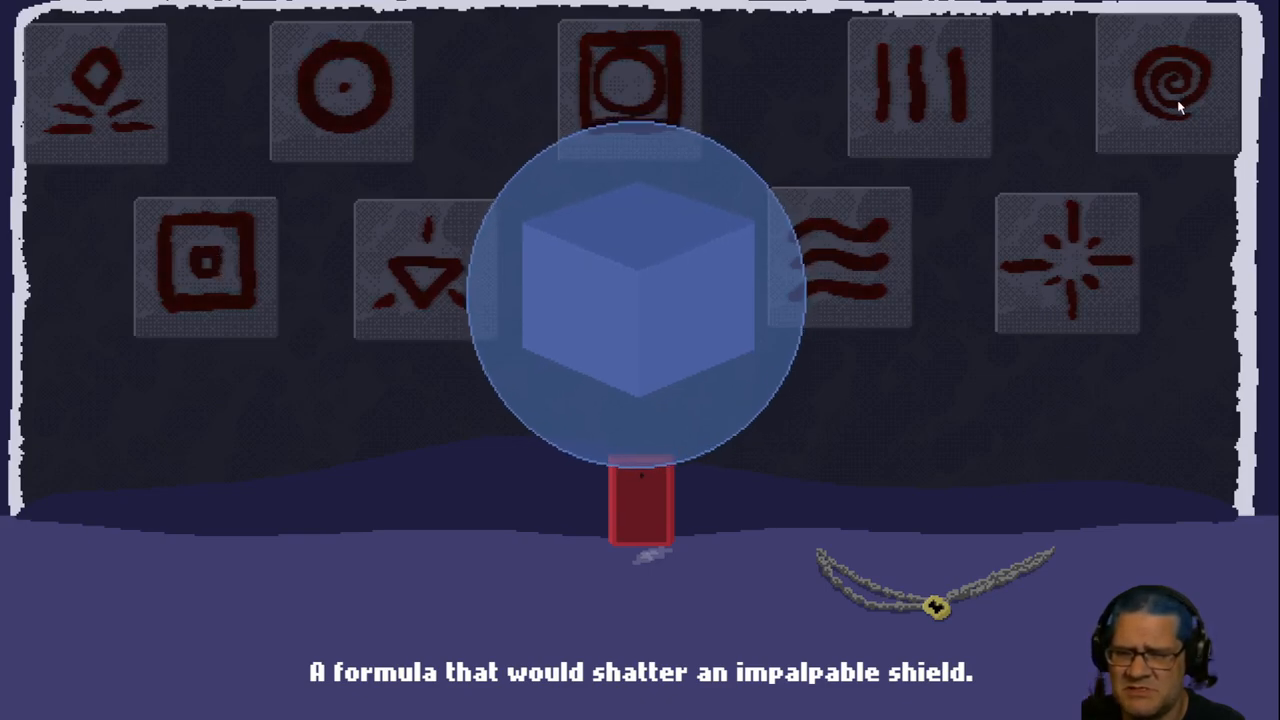
pyautogui.moveTo(252, 388)
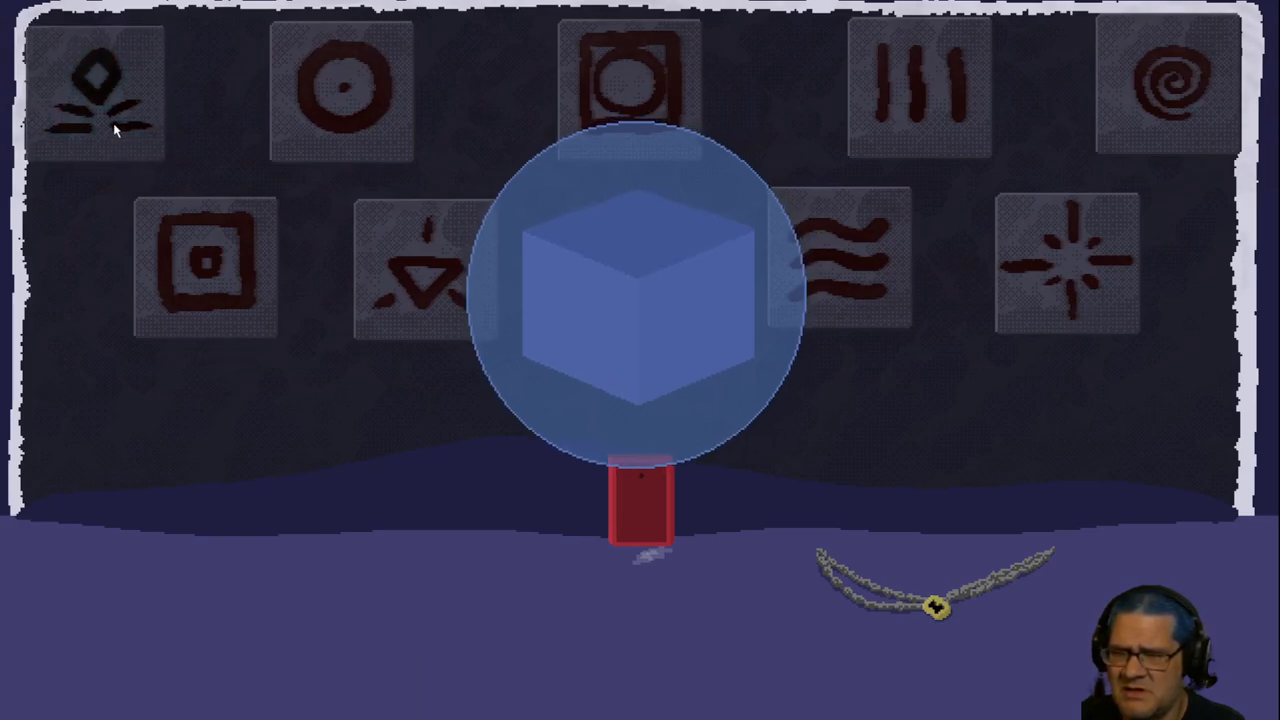
# Step: Light the diamond, circled-square and three-line runes, leaving the nested-square rune off
pyautogui.click(96, 90)
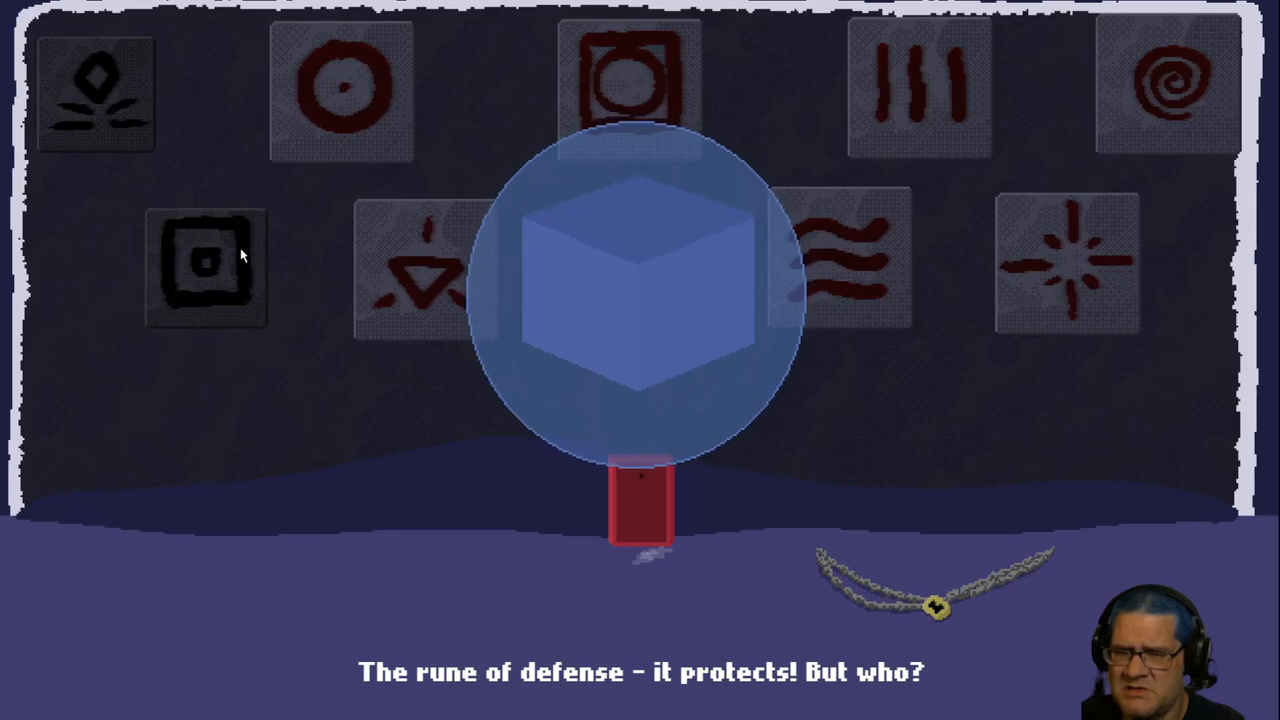
pyautogui.click(204, 264)
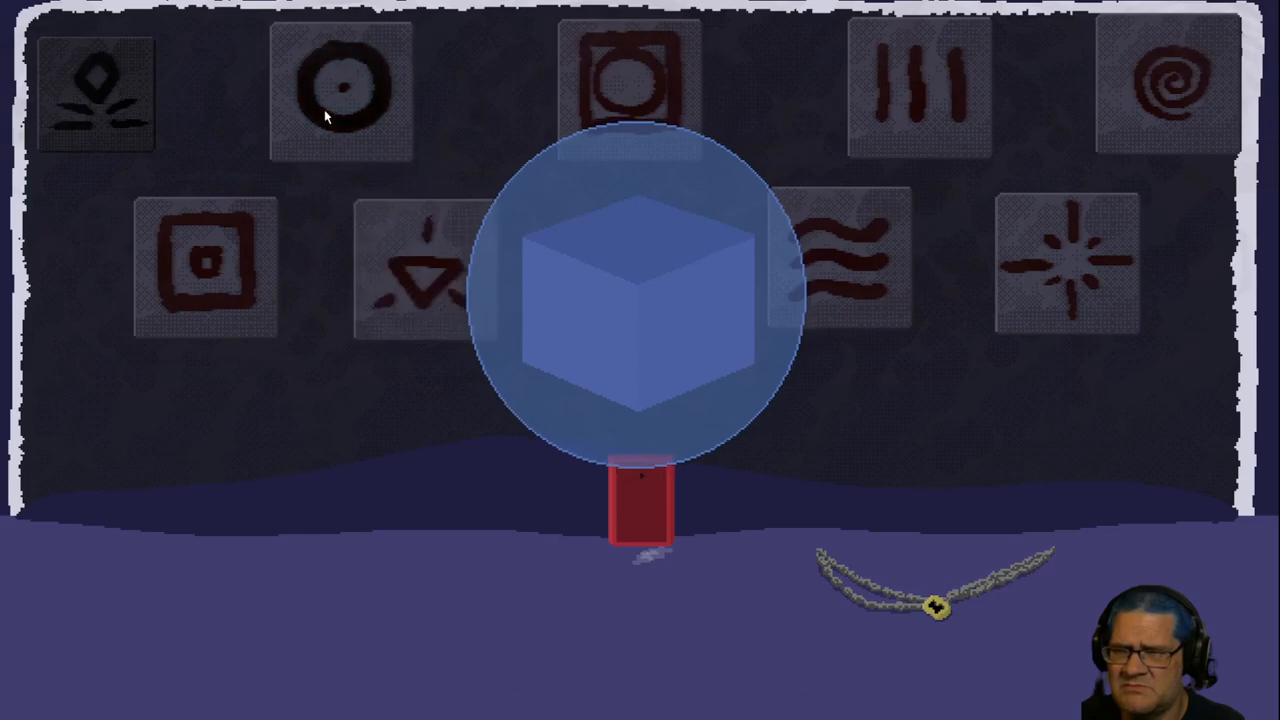
pyautogui.click(630, 84)
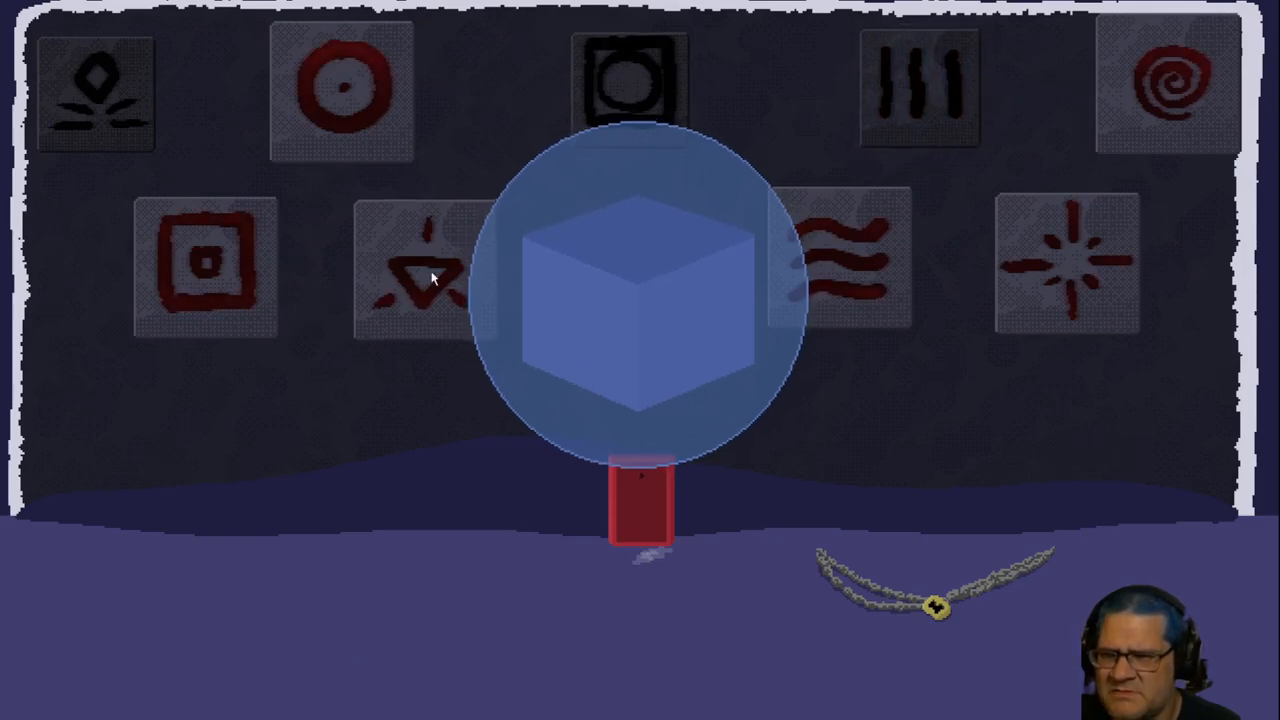
pyautogui.click(424, 264)
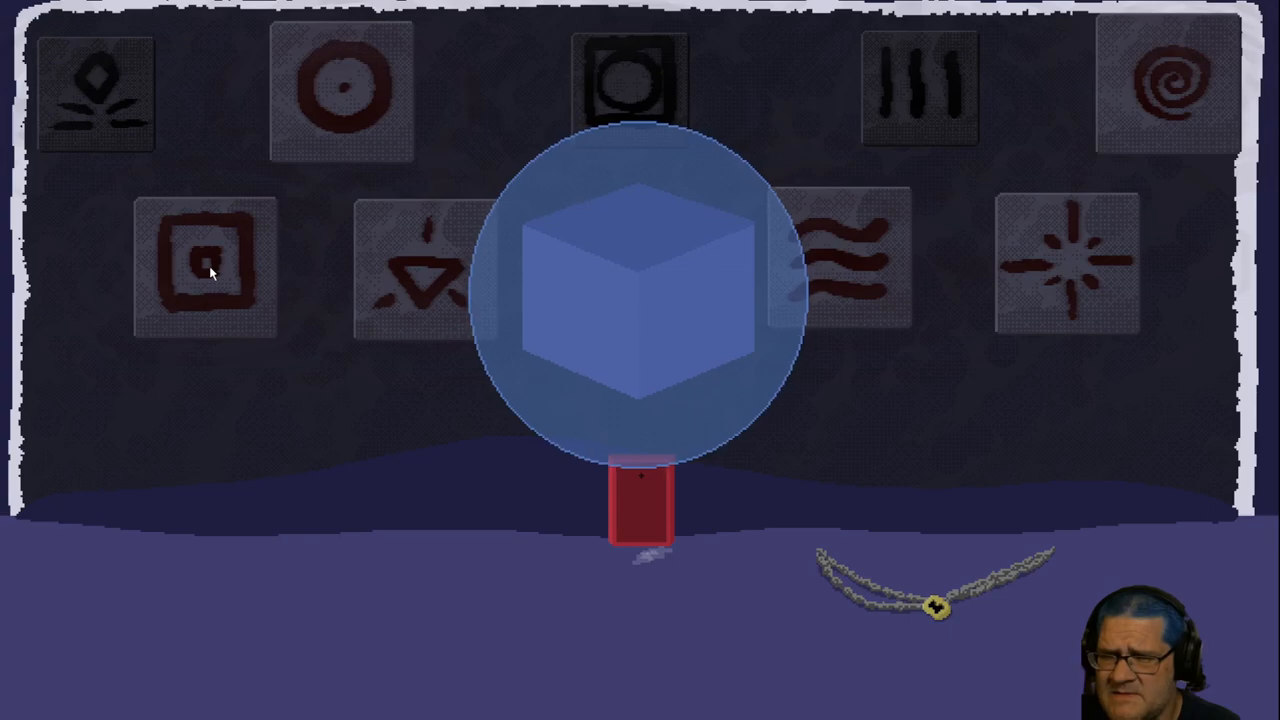
pyautogui.click(204, 264)
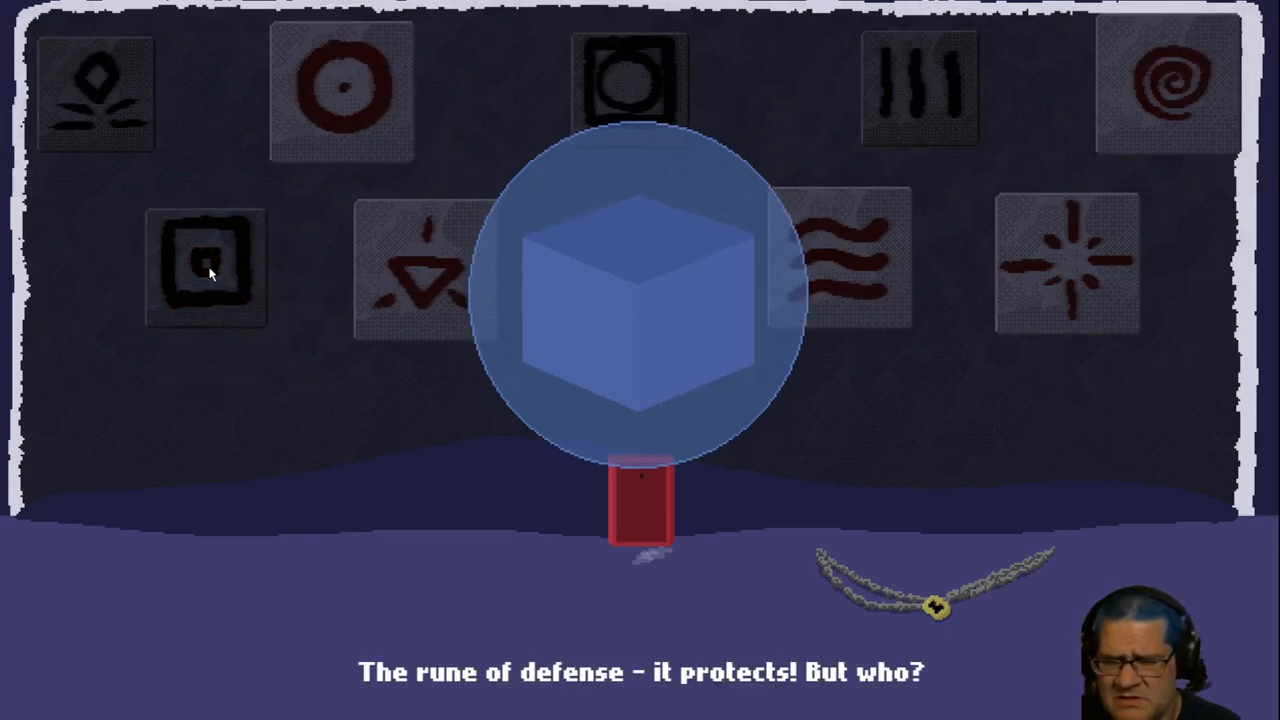
pyautogui.click(204, 262)
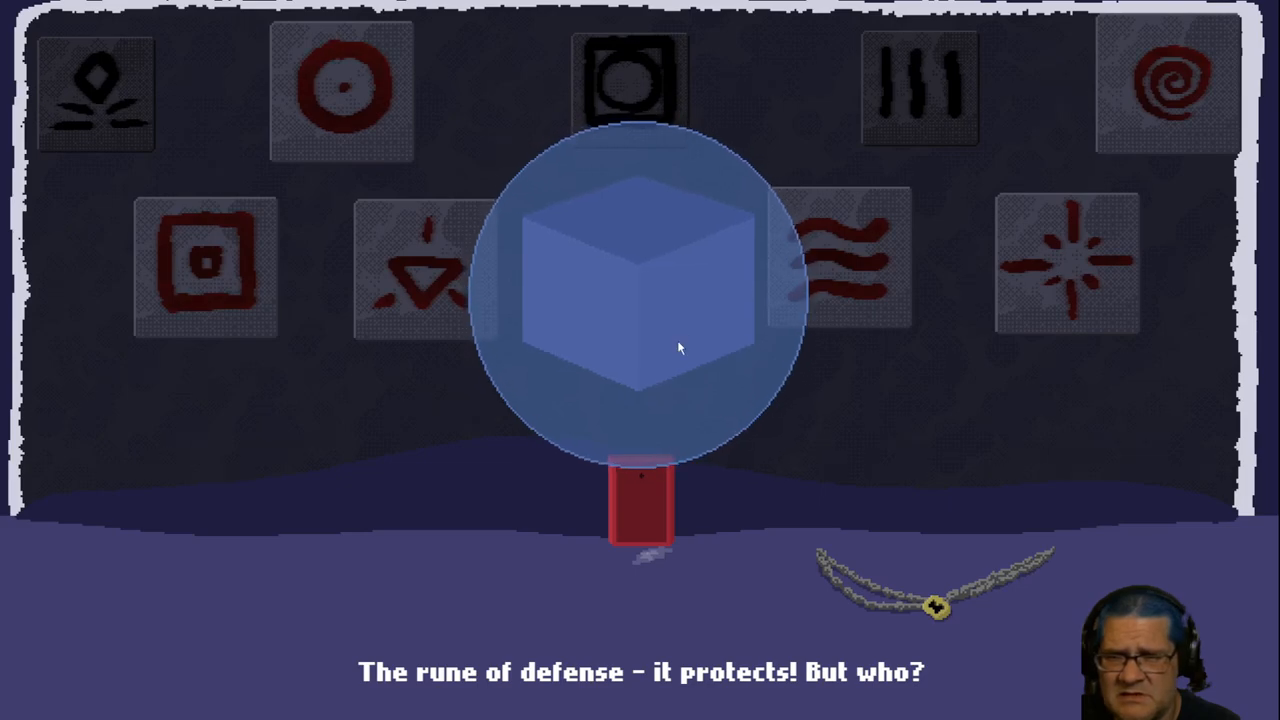
pyautogui.moveTo(628, 336)
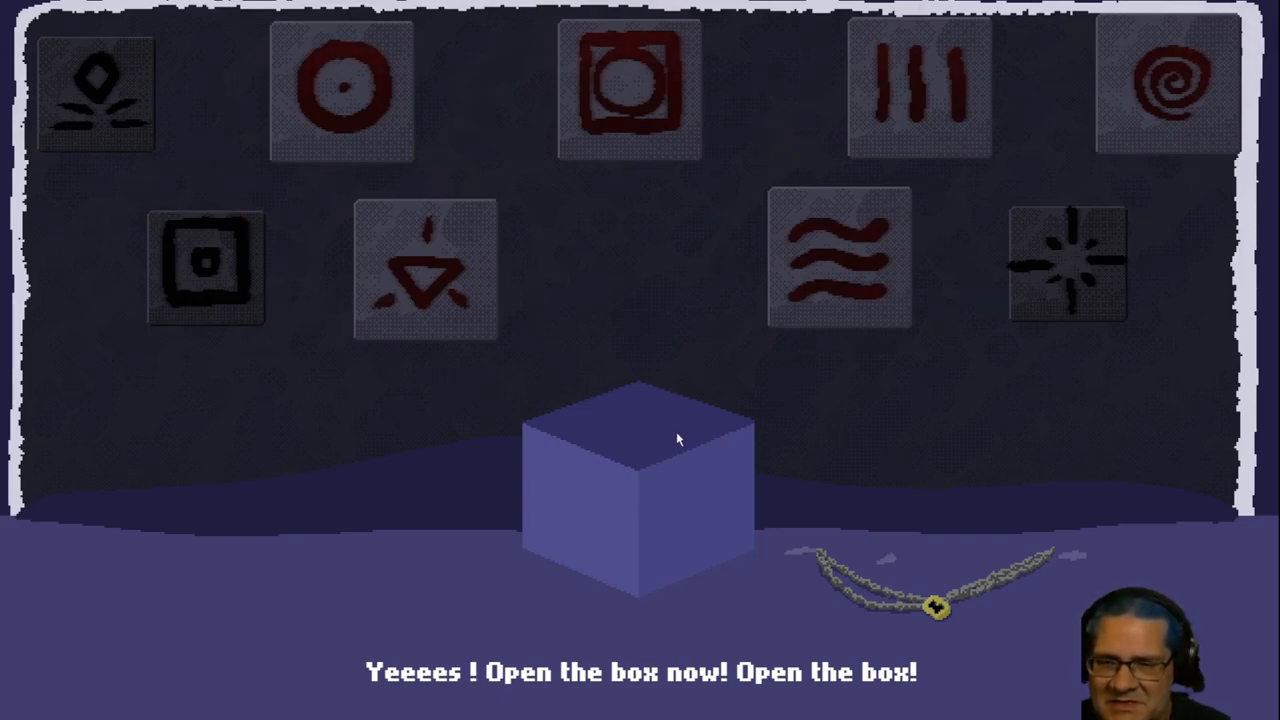
pyautogui.moveTo(616, 416)
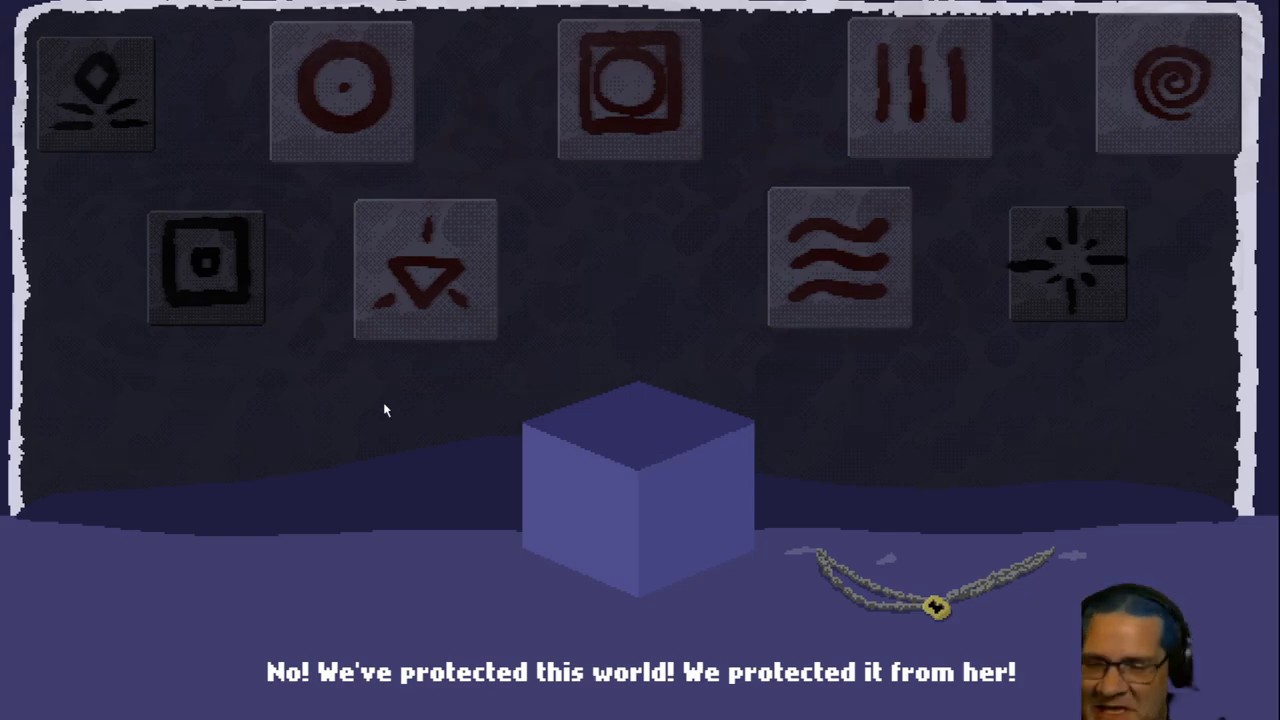
pyautogui.moveTo(700, 492)
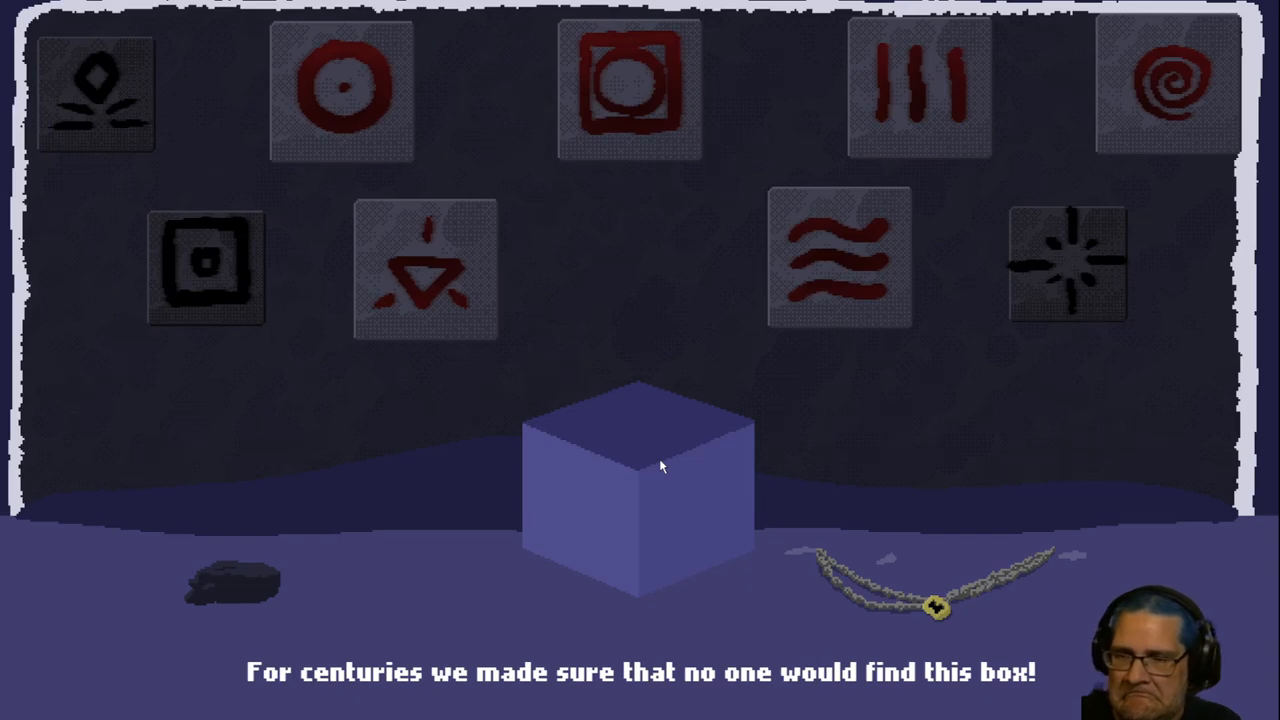
pyautogui.moveTo(716, 442)
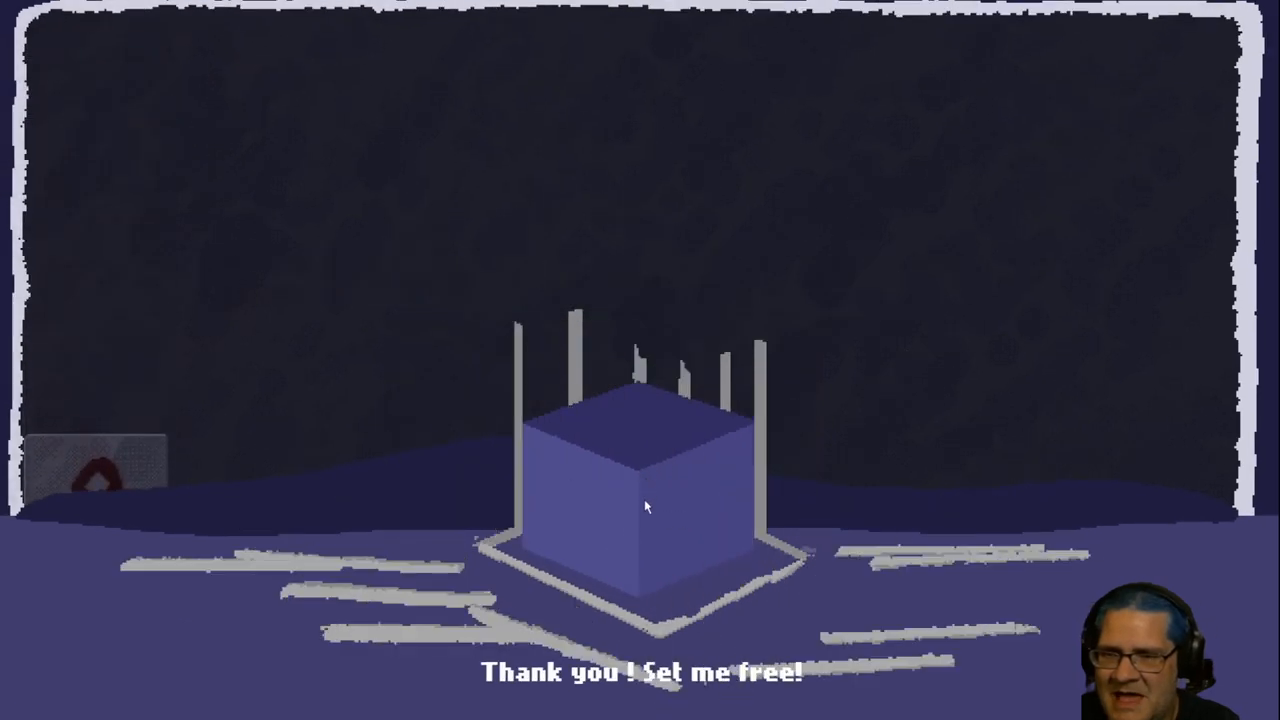
pyautogui.moveTo(78, 500)
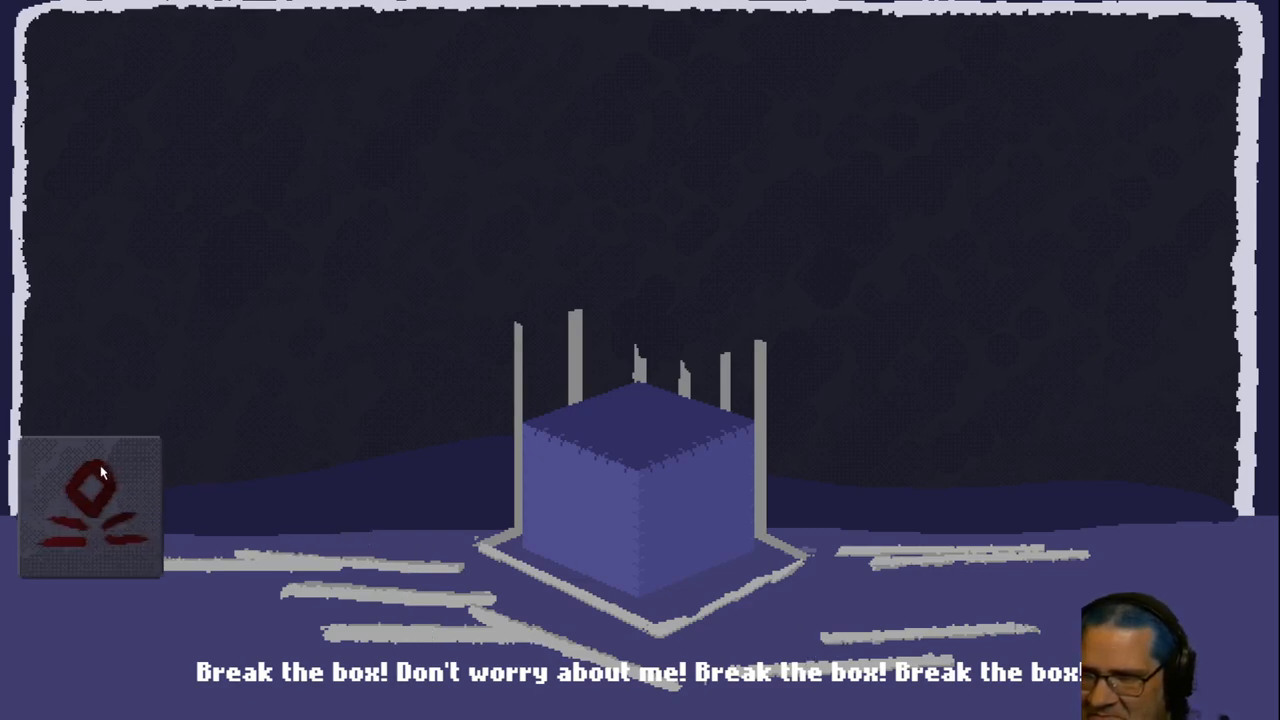
# Step: Drag the diamond rune tile from the inventory up toward the exposed box
pyautogui.moveTo(92, 504); pyautogui.dragTo(284, 292)
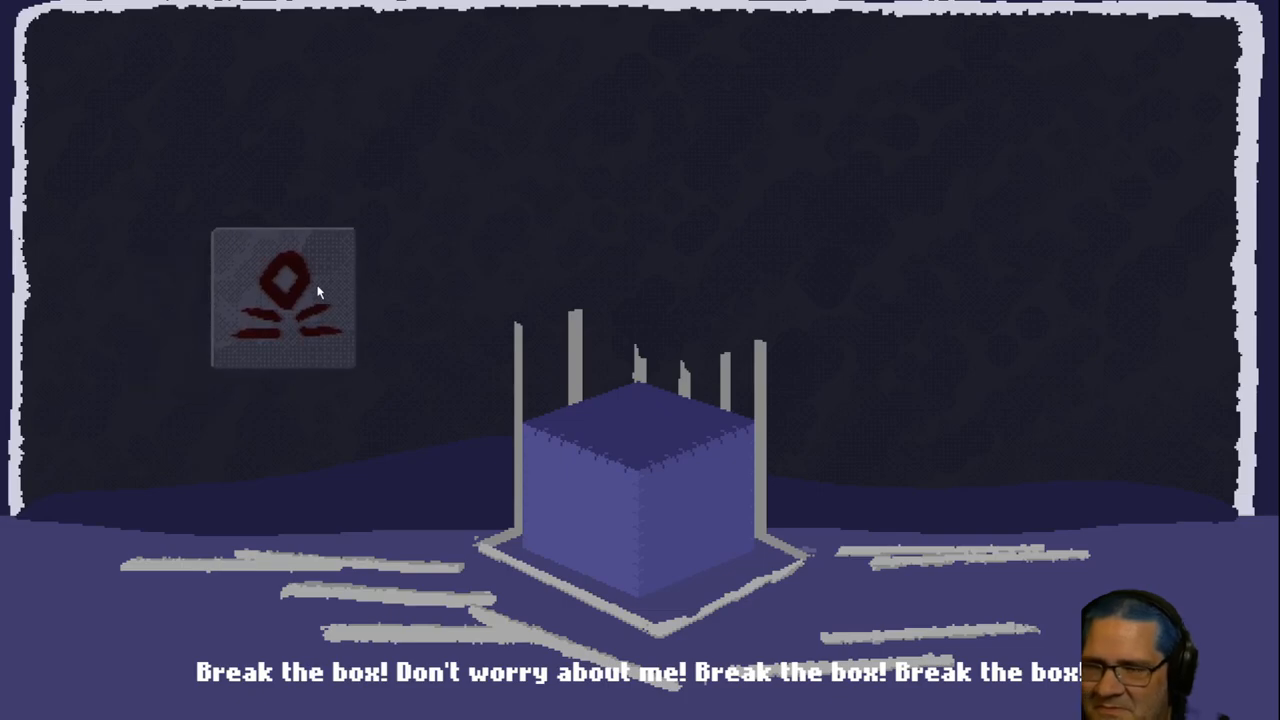